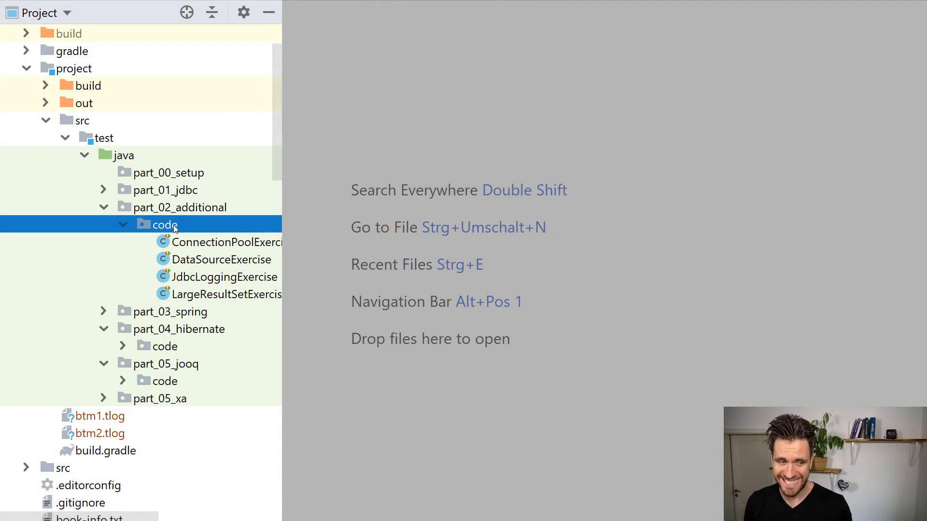
# - Create a new Java scratch file, scratch_1.java, with a Scratch class and empty main method
pyautogui.press('ctrl+alt+shift+insert')
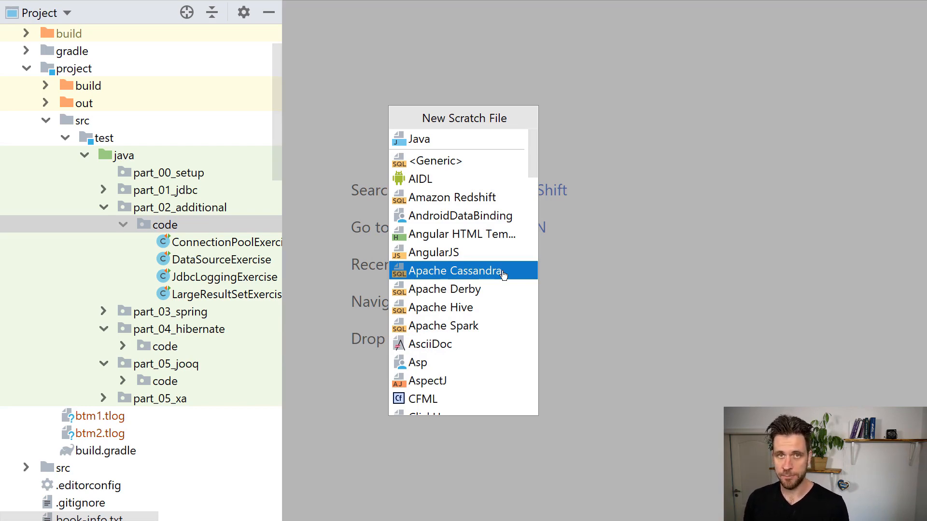
pyautogui.moveTo(474, 209)
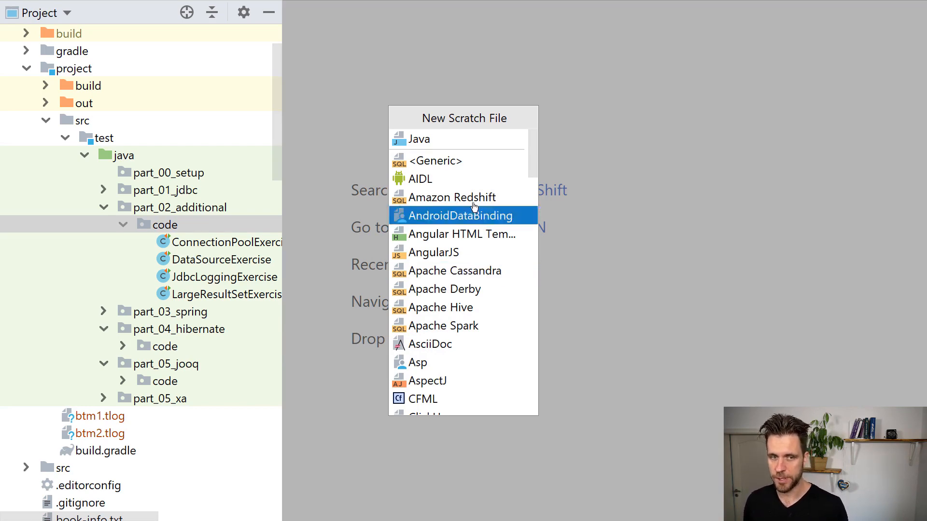
pyautogui.click(419, 139)
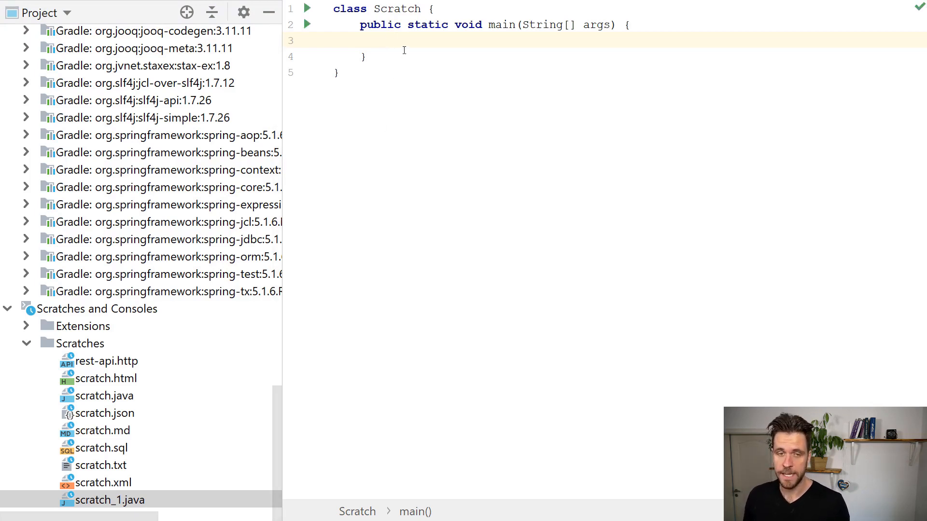
# - Add a println of "hello" in main via the sout template and run the scratch
pyautogui.press('Tab')
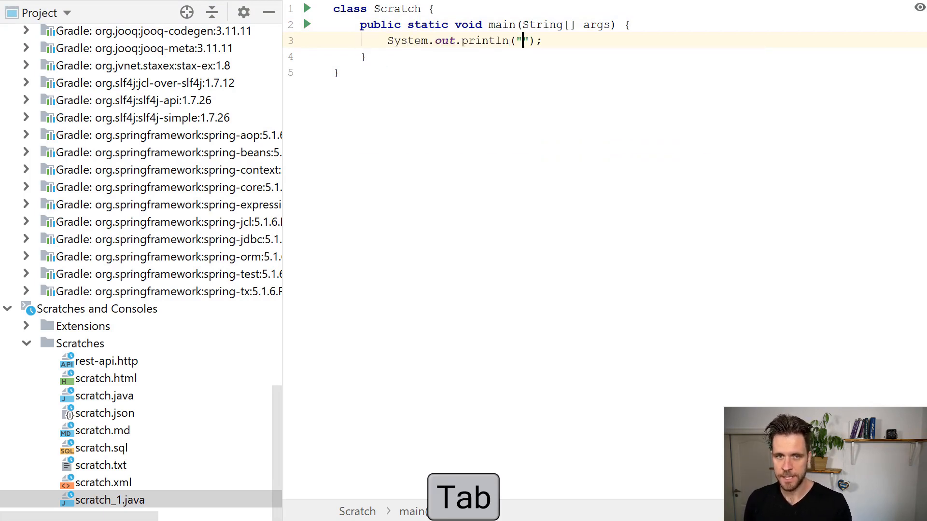
pyautogui.write('hello')
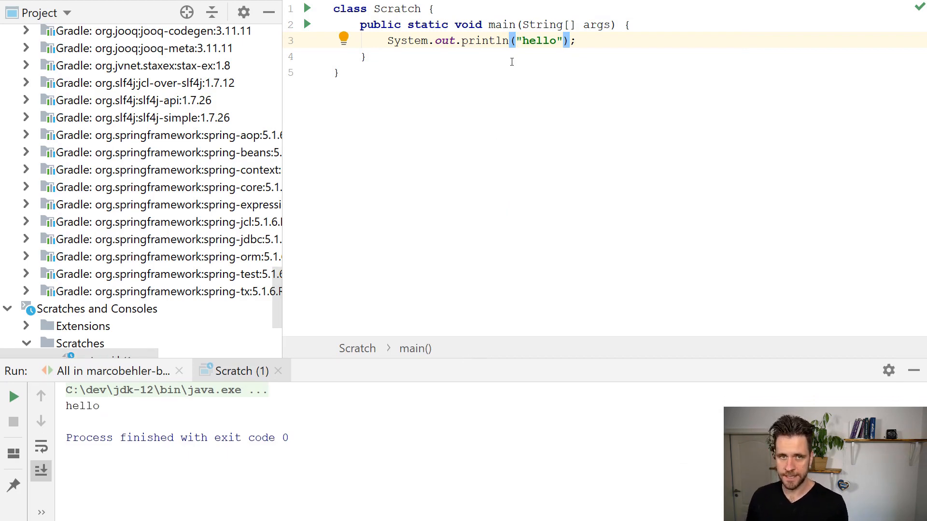
pyautogui.moveTo(281, 120)
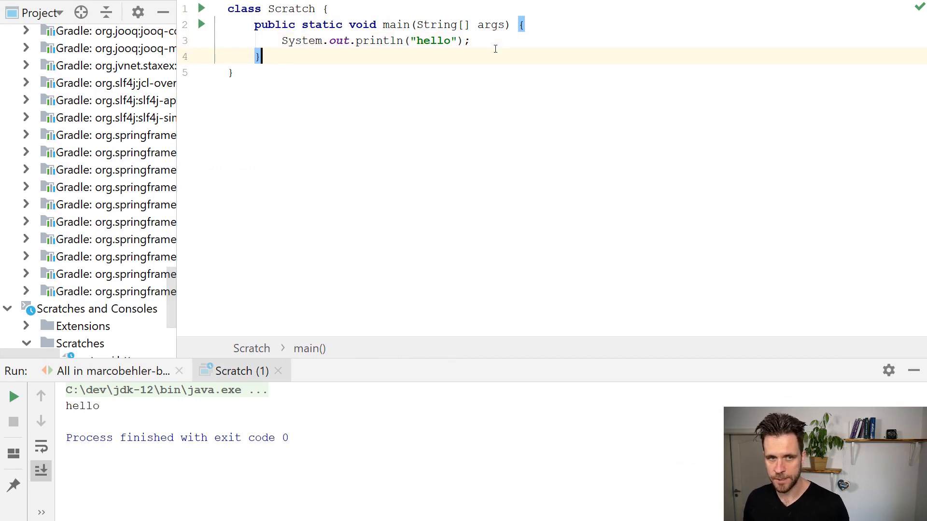
pyautogui.press('Enter')
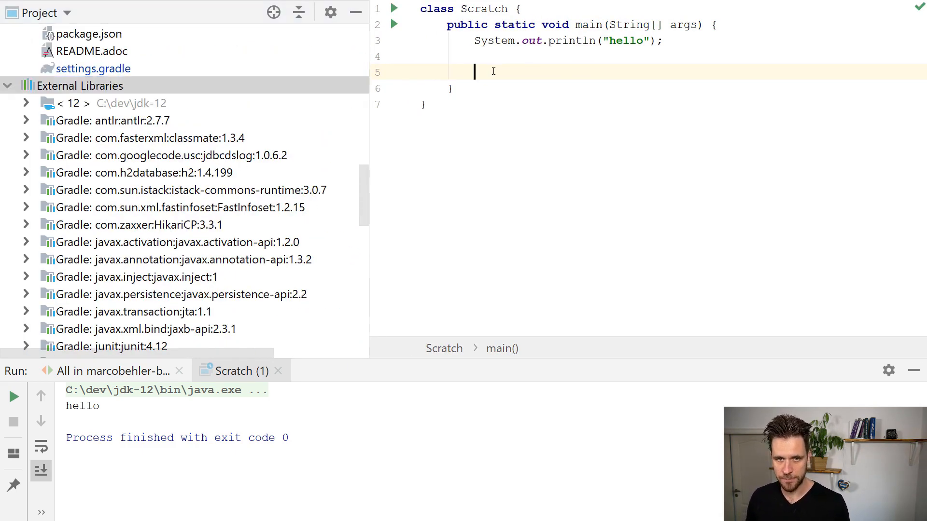
# - Print StringUtils.addAsterisk("hello", ...) using H2's org.h2.util.StringUtils import, then hide the Project tree
pyautogui.write('Str')
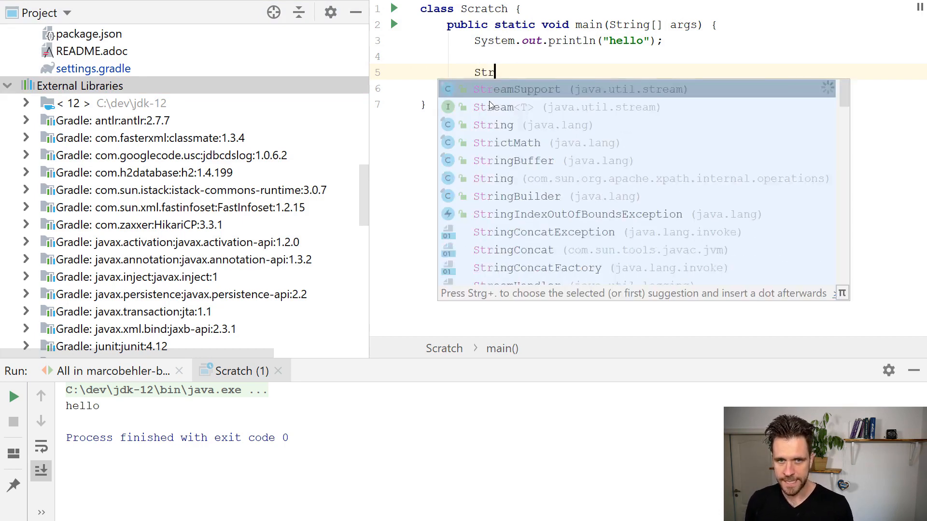
pyautogui.write('ingUtils')
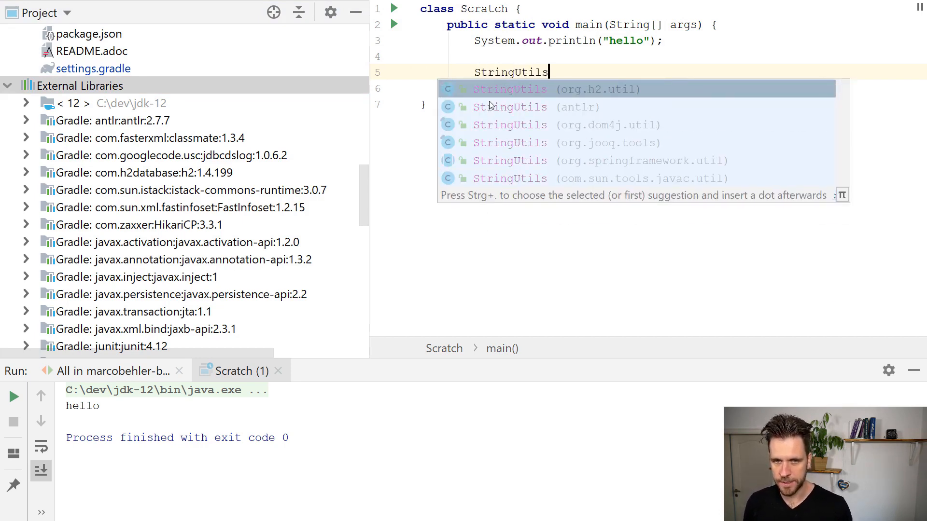
pyautogui.moveTo(595, 98)
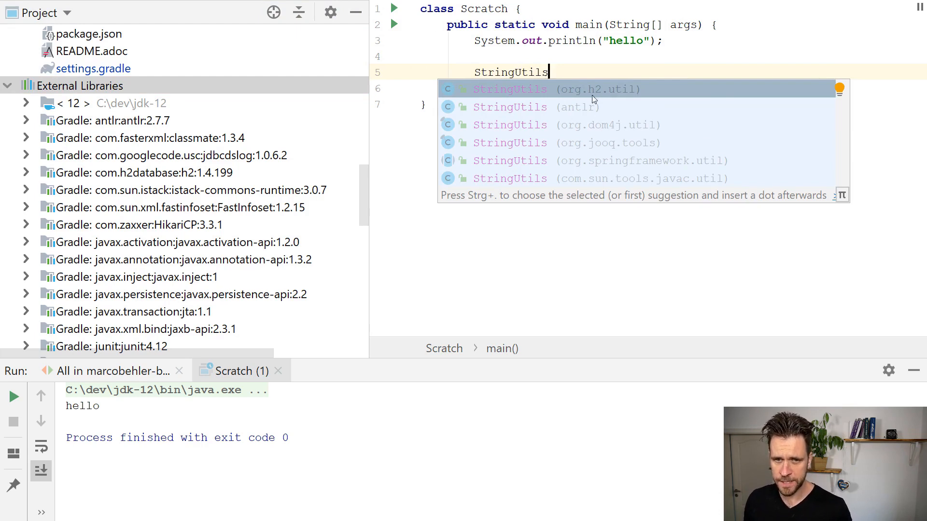
pyautogui.click(510, 89)
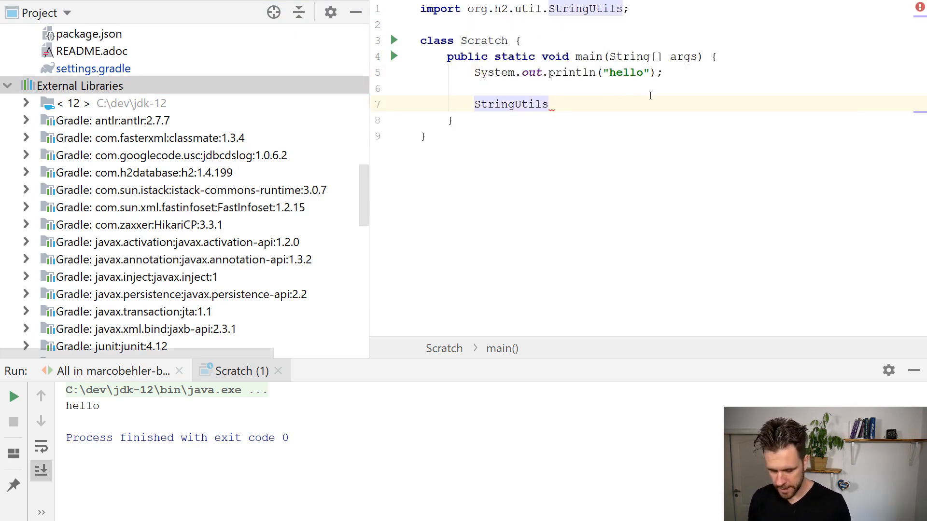
pyautogui.write('.addAsterisk()')
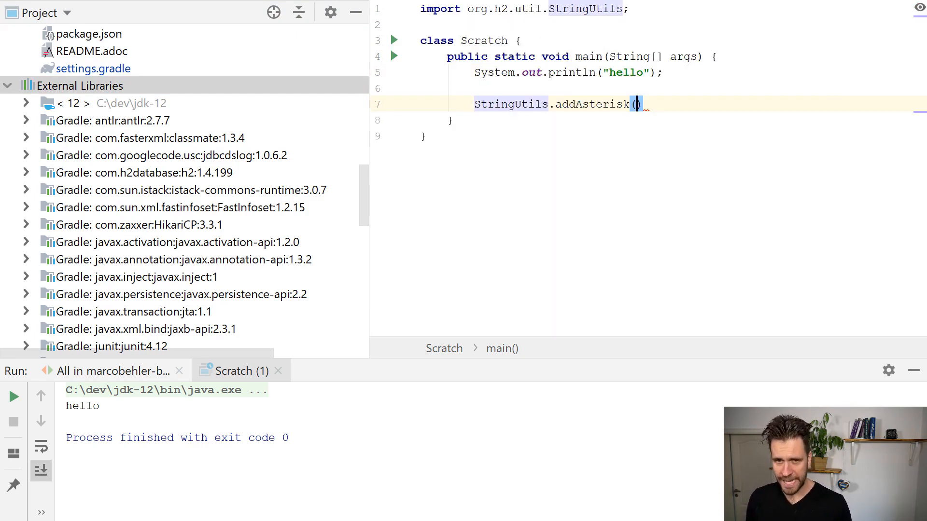
pyautogui.write('"hello"')
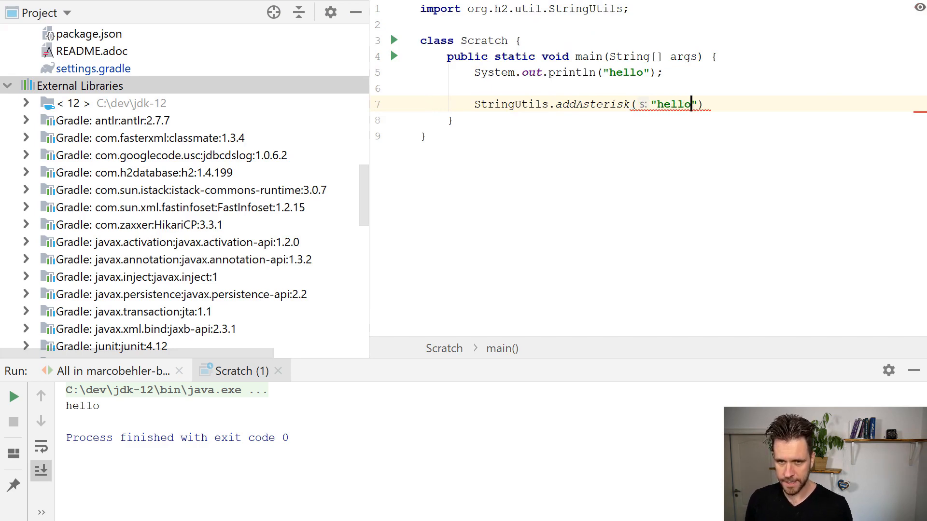
pyautogui.write(', 1')
pyautogui.click(673, 119)
pyautogui.write('System.out.println("hello = " + hello);')
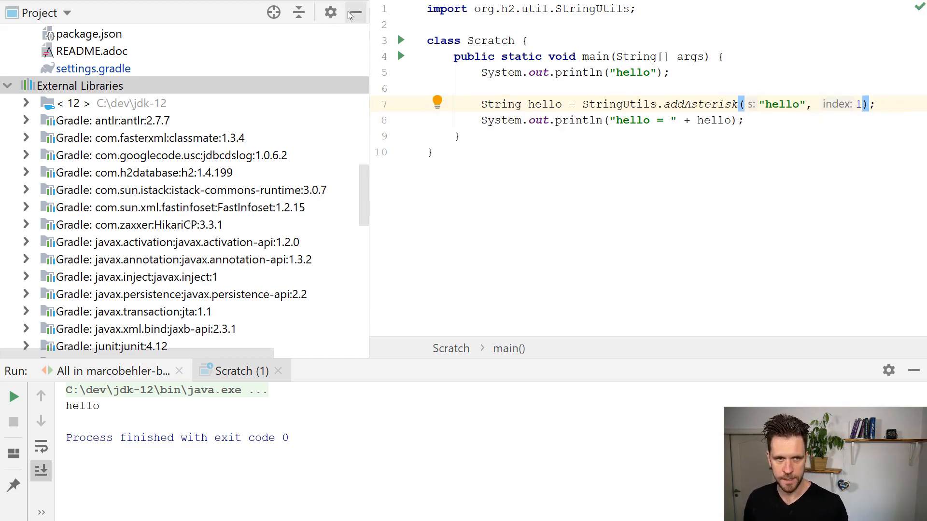
pyautogui.click(357, 13)
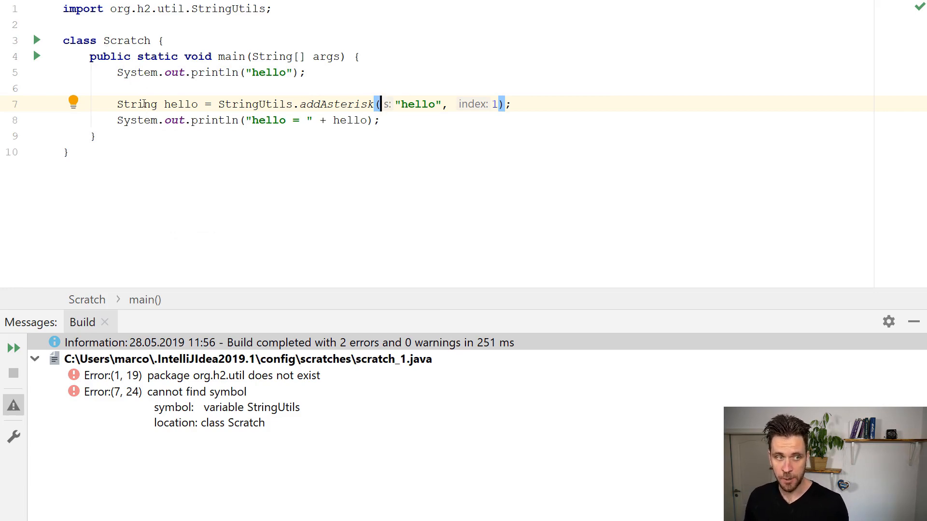
# - Inspect the 'package org.h2.util does not exist' error and bring up the Run menu
pyautogui.click(75, 55)
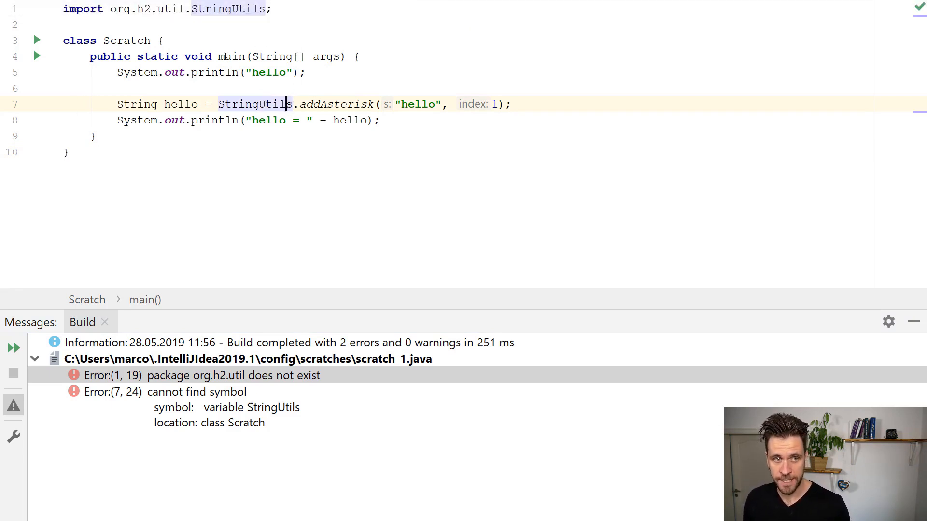
pyautogui.click(320, 10)
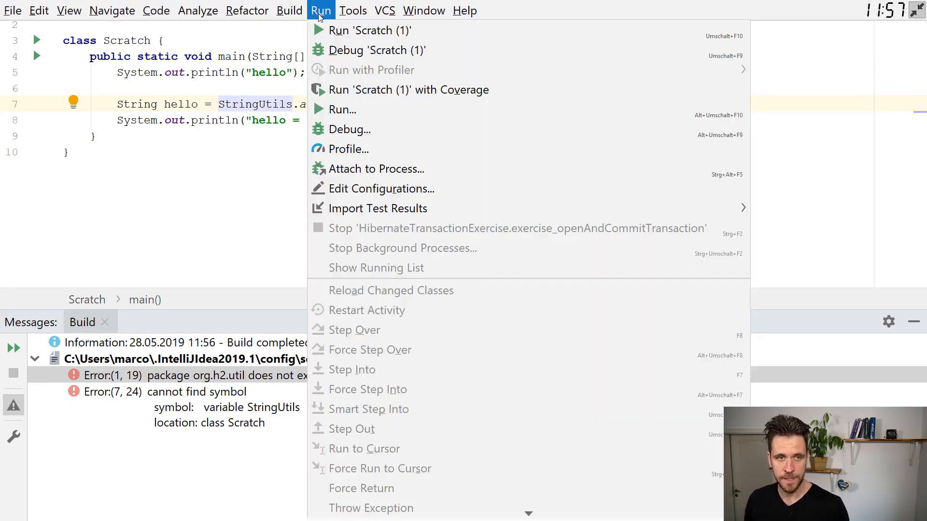
# - In Edit Configurations, use the project.test module's classpath and rename the scratch configuration with suffix 2222
pyautogui.click(381, 189)
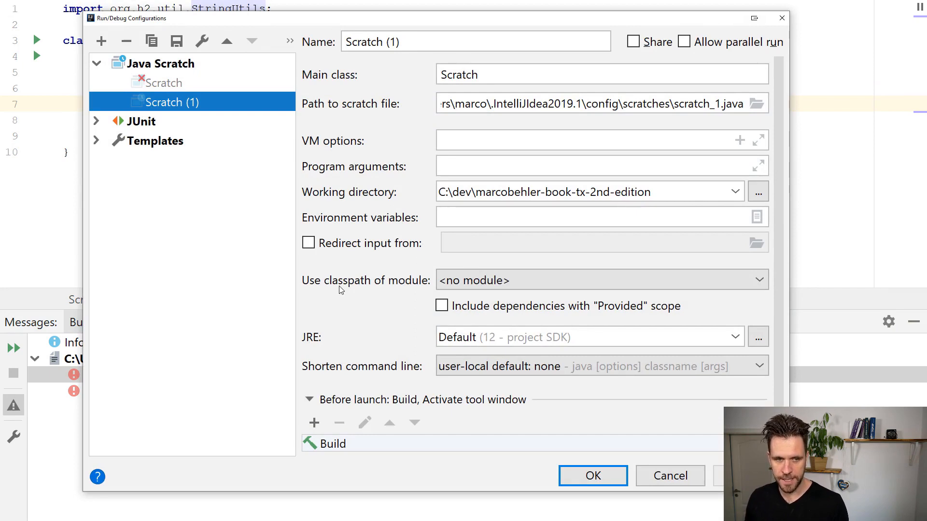
pyautogui.click(602, 280)
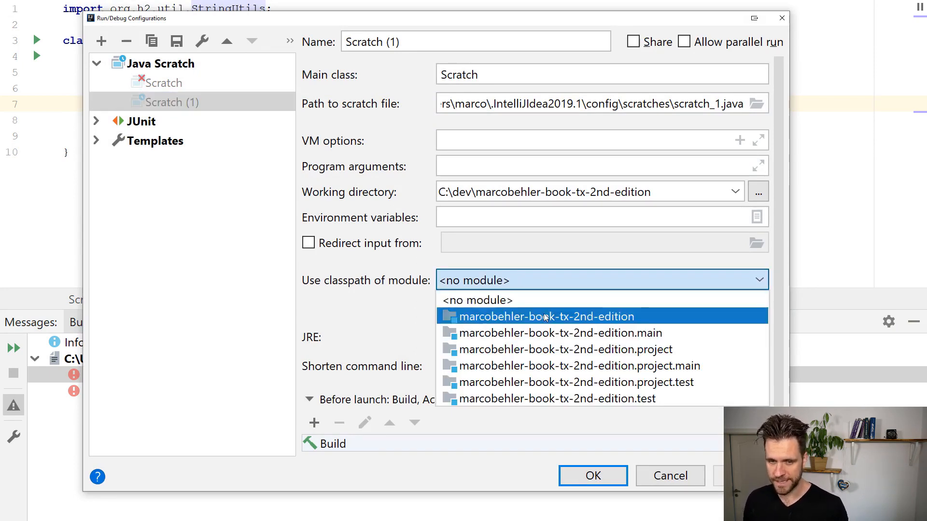
pyautogui.moveTo(679, 378)
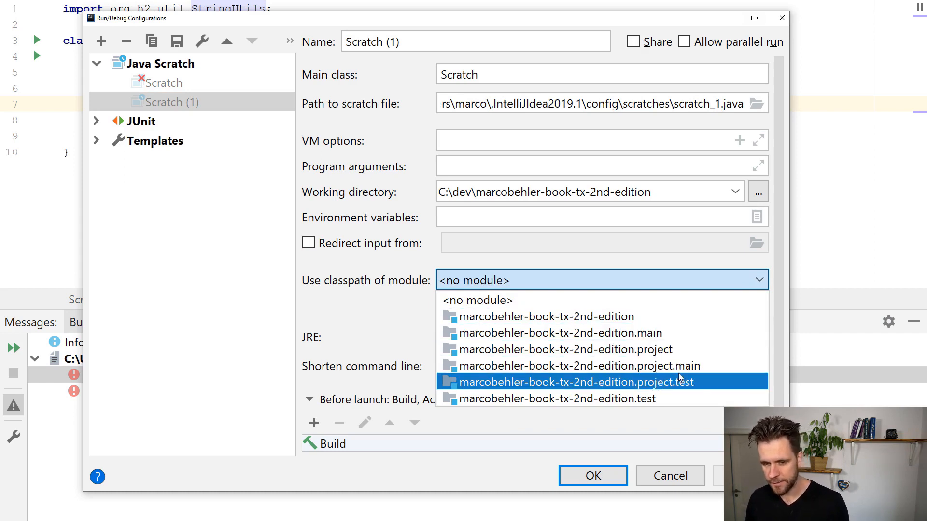
pyautogui.moveTo(632, 359)
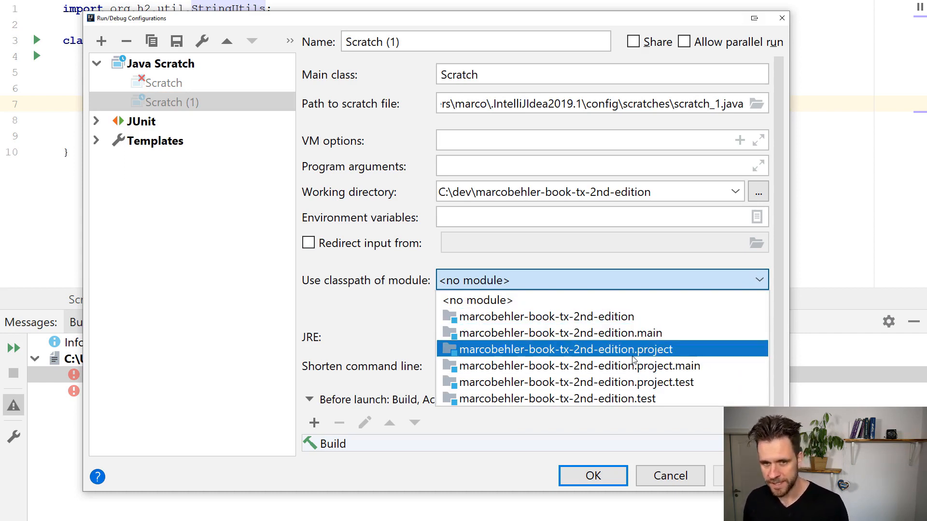
pyautogui.moveTo(693, 388)
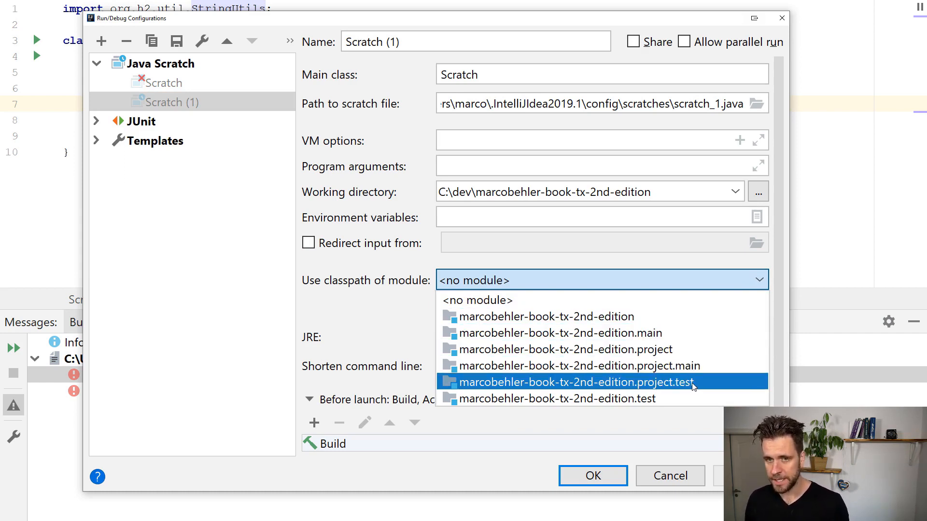
pyautogui.moveTo(645, 390)
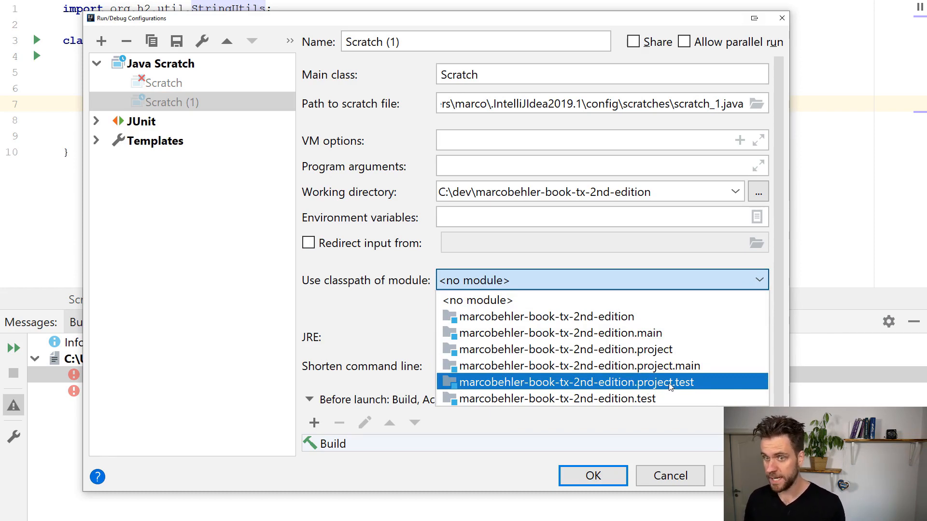
pyautogui.click(575, 382)
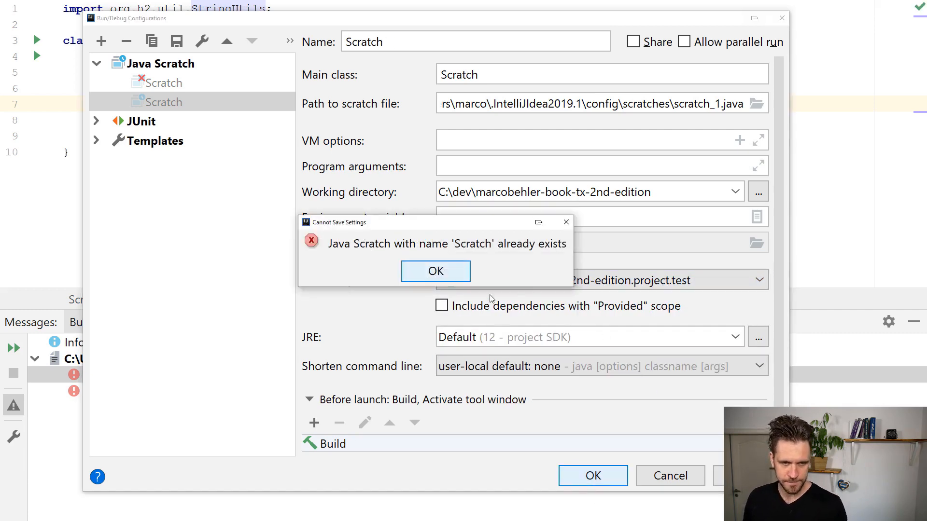
pyautogui.click(435, 271)
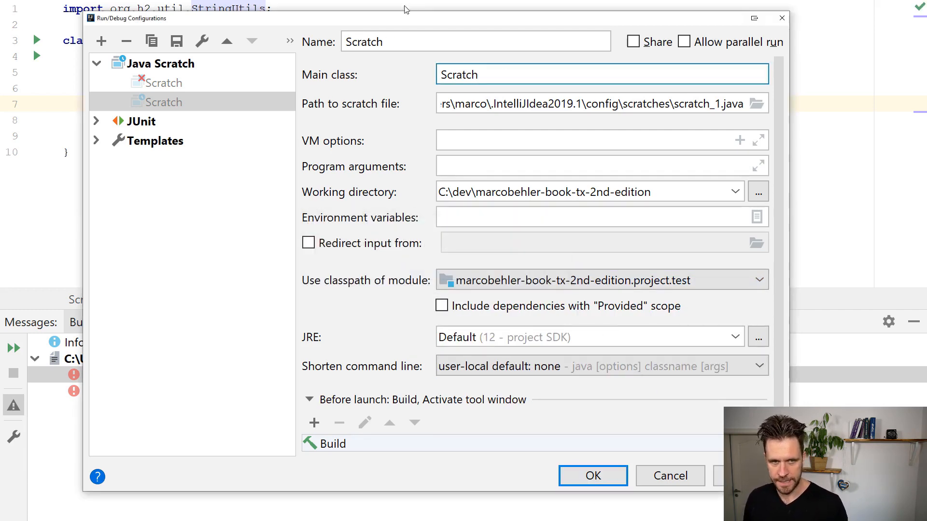
pyautogui.write('2222')
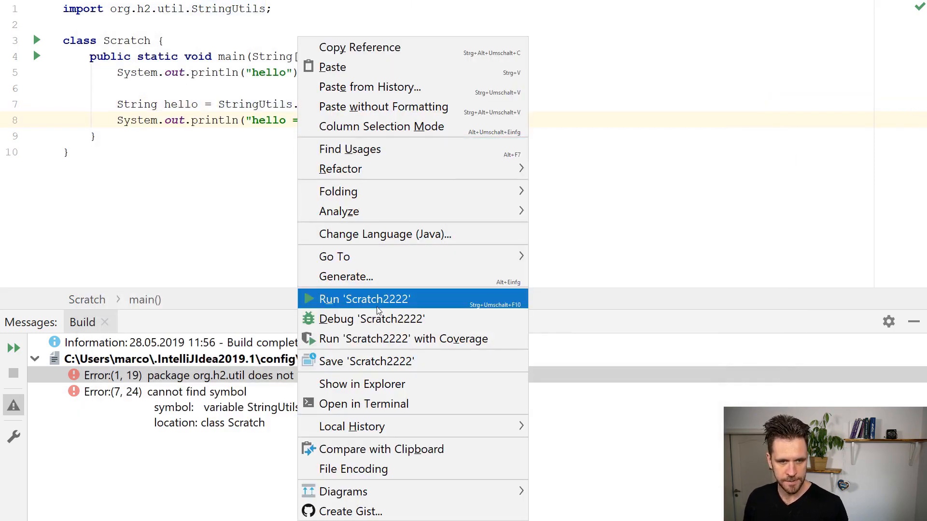
# - Run 'Scratch2222' so the console prints hello = h[*]ello with exit code 0
pyautogui.click(365, 300)
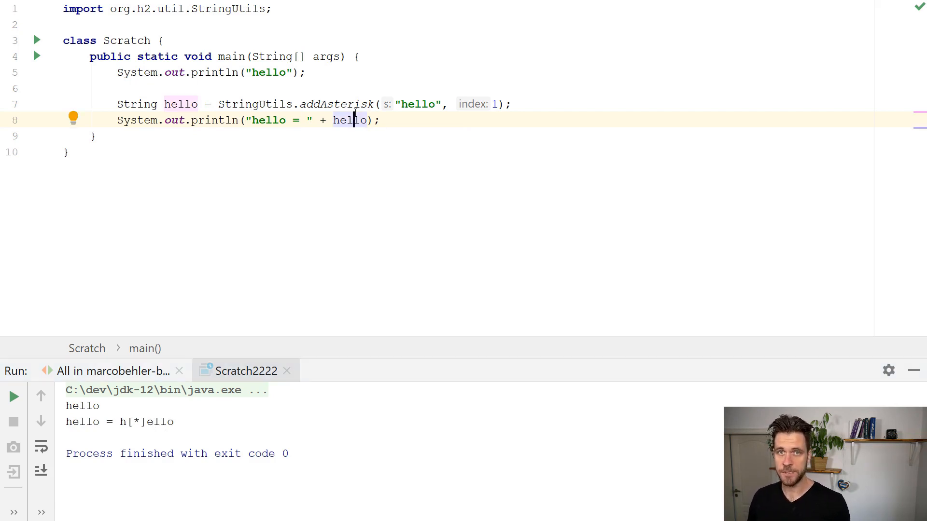
pyautogui.moveTo(816, 225)
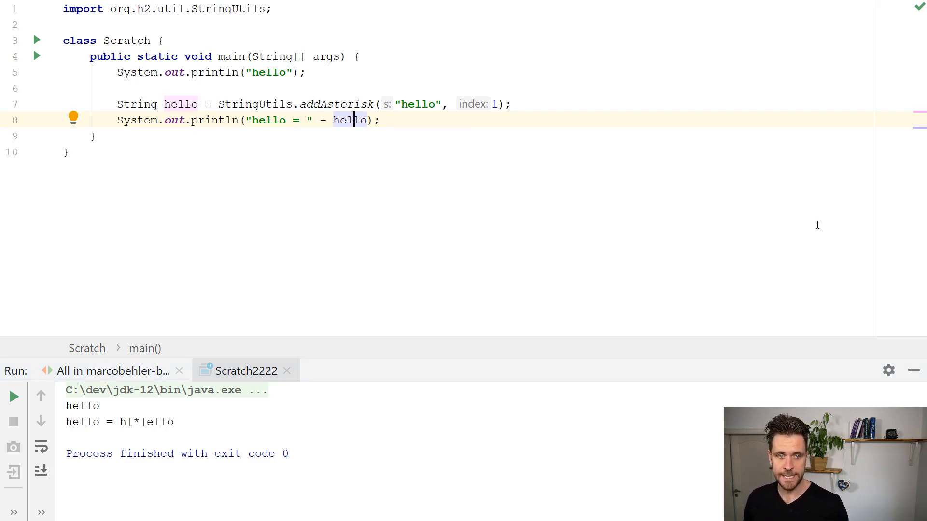